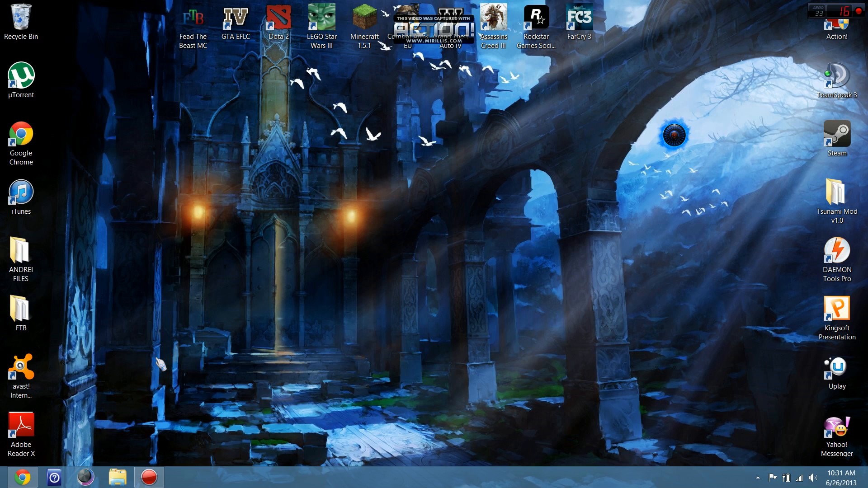
Search the Windows 8 apps for 'control panel' and open Control Panel.
left_click(7, 476)
type("vo")
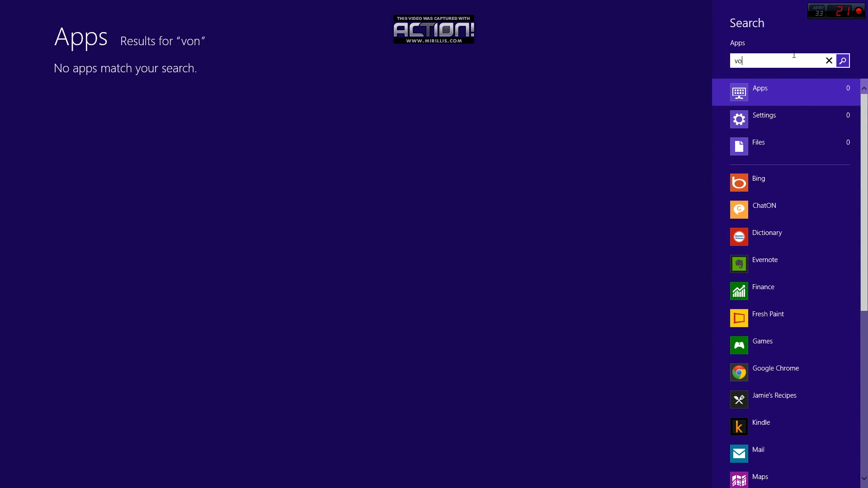
type("control")
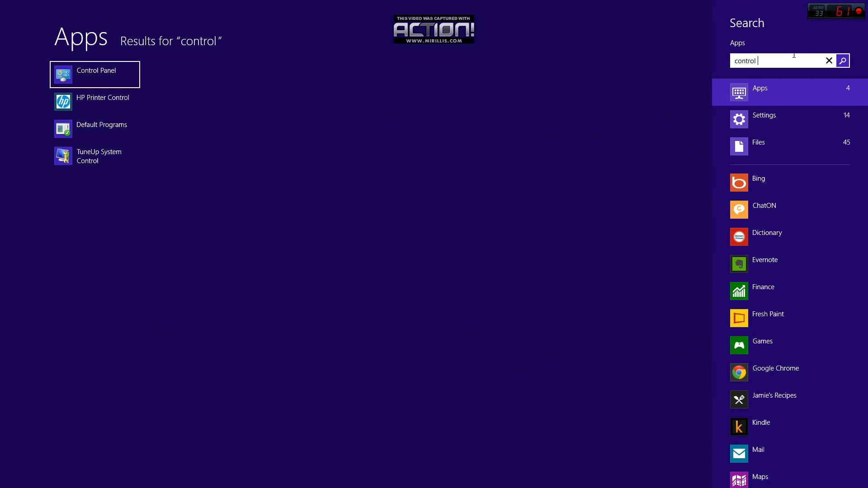
type("panel")
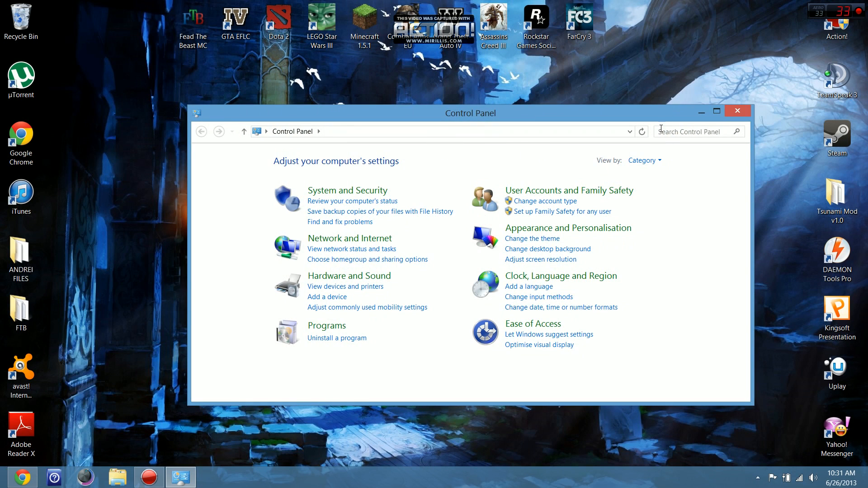
mouse_move(700, 149)
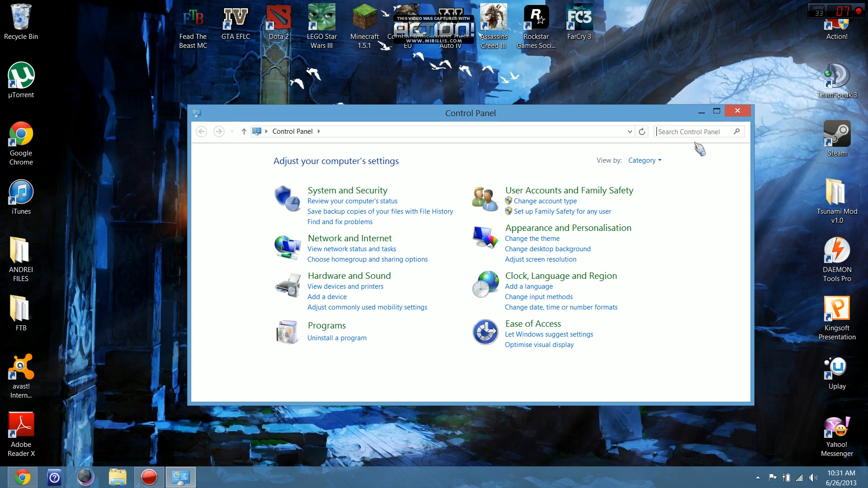
Search Control Panel for 'firewall' to list Windows Firewall.
type("firewall")
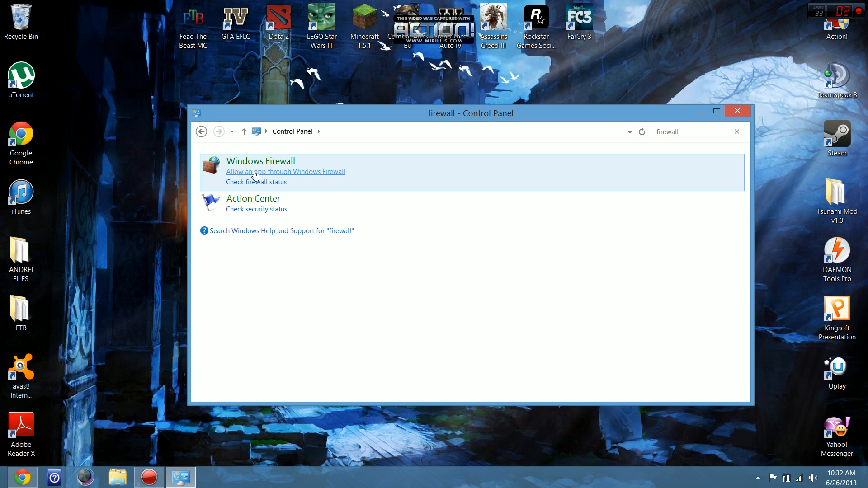
left_click(286, 172)
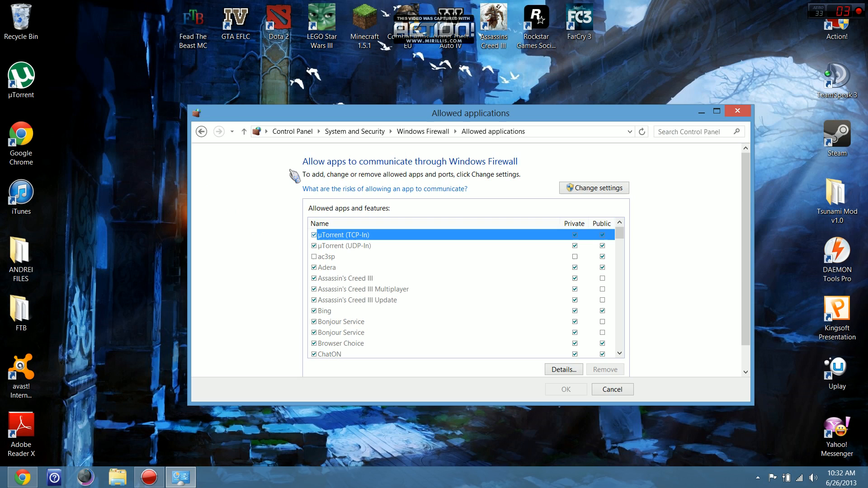
scroll("down", 3)
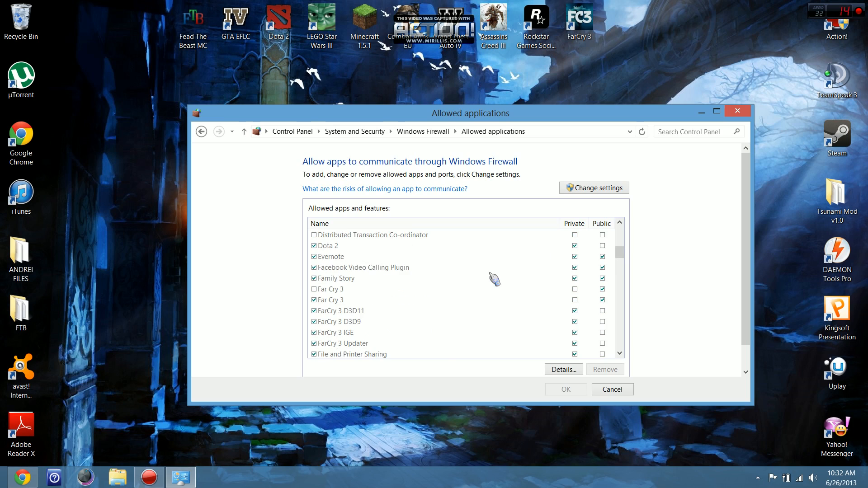
scroll("down", 3)
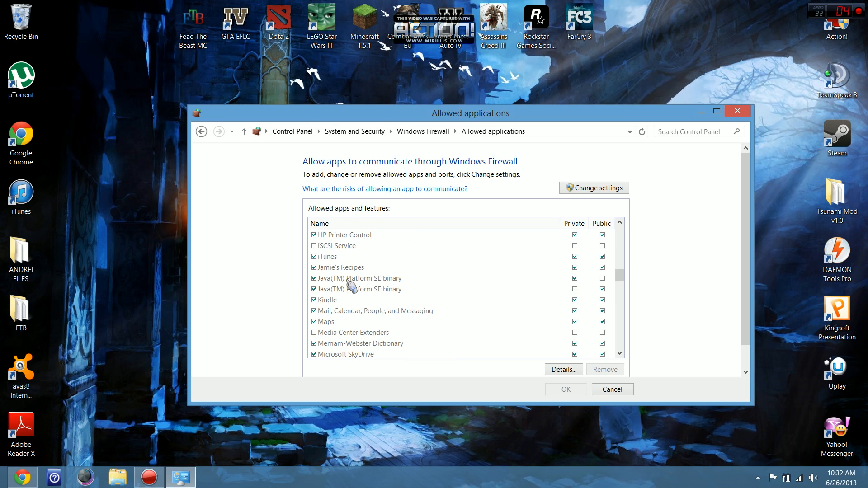
left_click(358, 278)
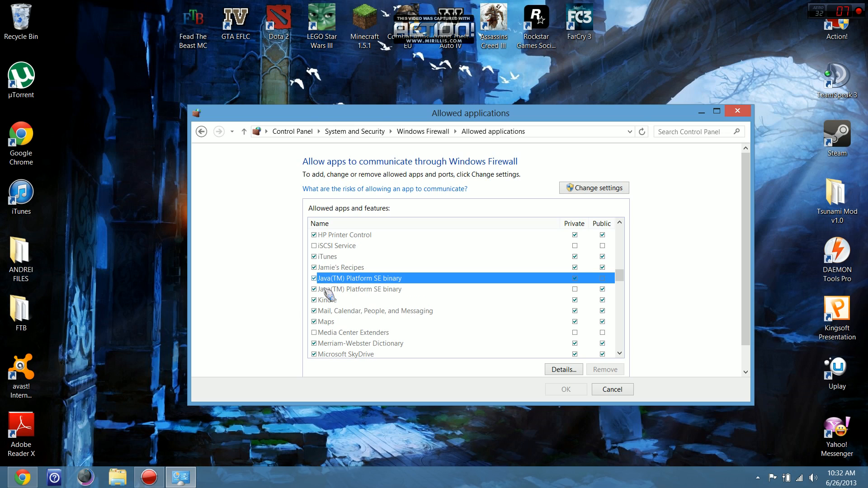
mouse_move(595, 289)
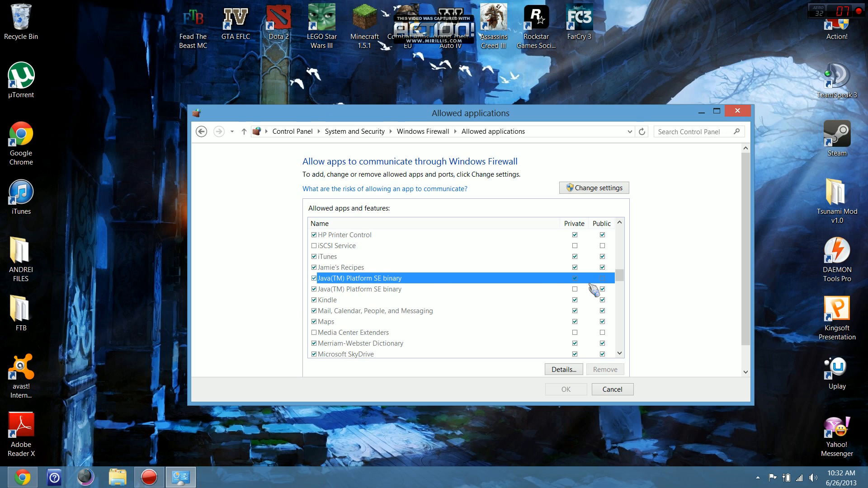
double_click(359, 278)
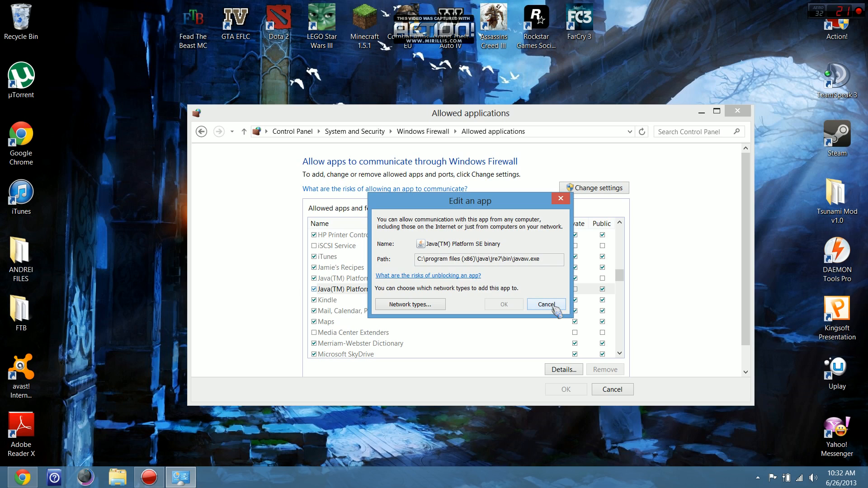
left_click(545, 304)
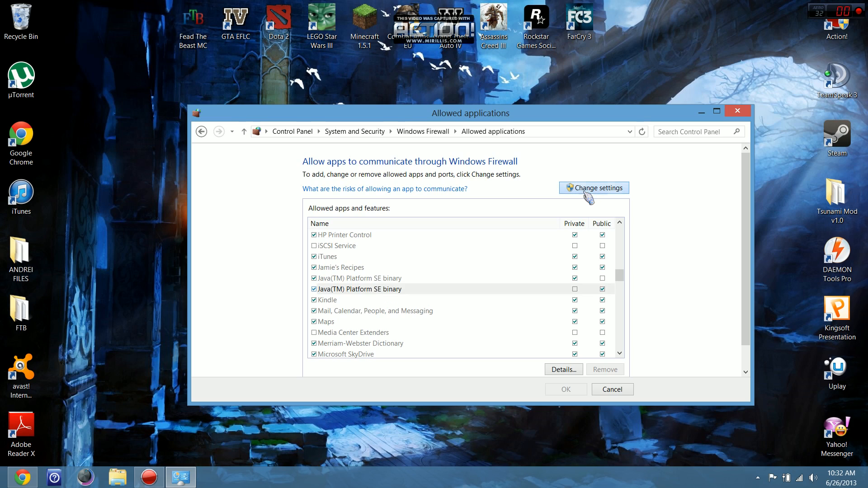
left_click(594, 188)
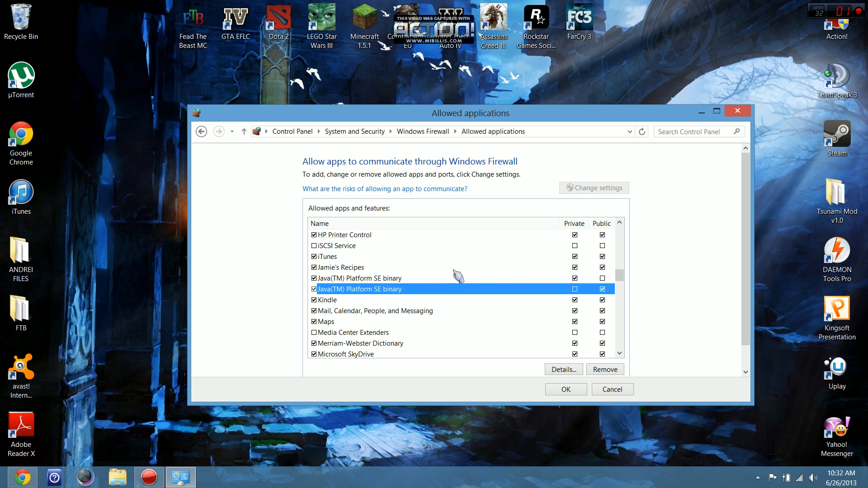
left_click(202, 131)
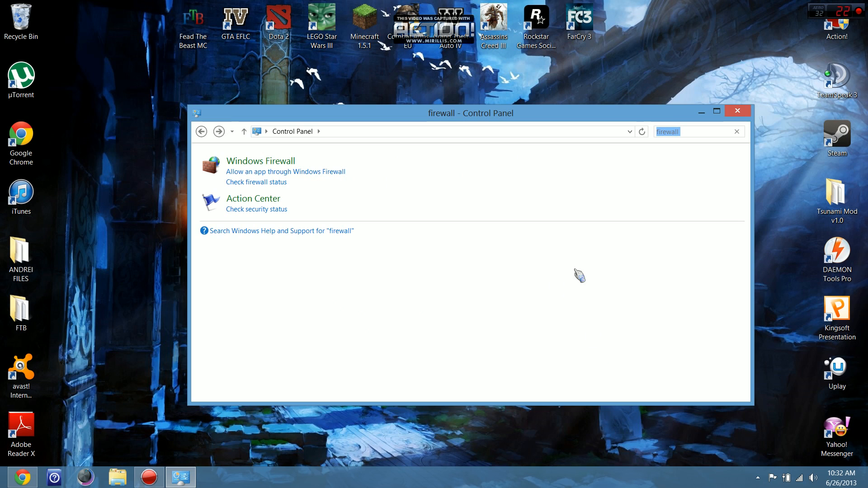
Close Control Panel, launch Minecraft from its desktop shortcut and log in.
left_click(736, 111)
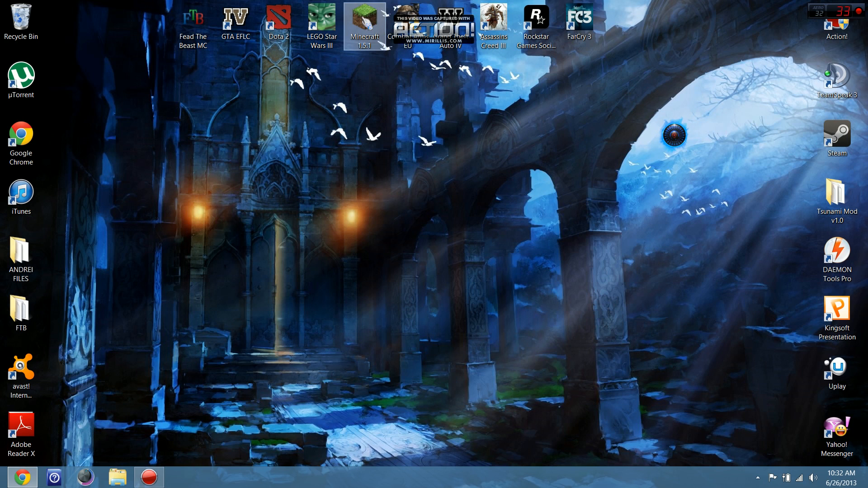
double_click(363, 22)
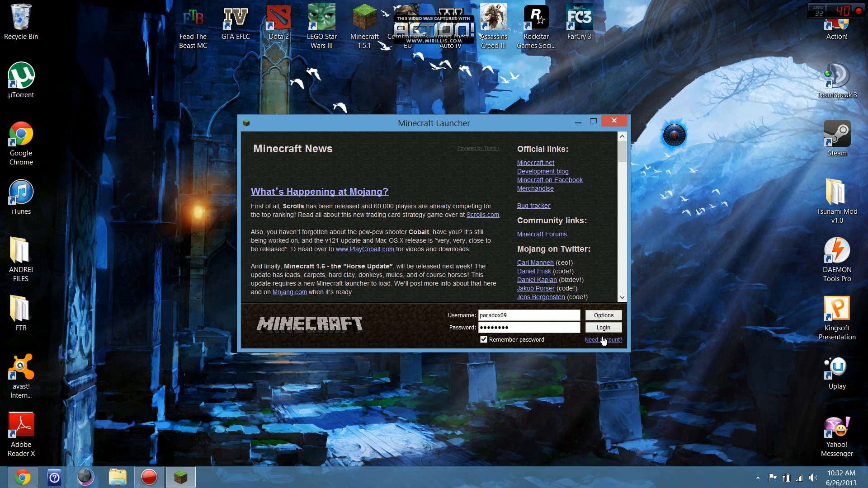
left_click(603, 327)
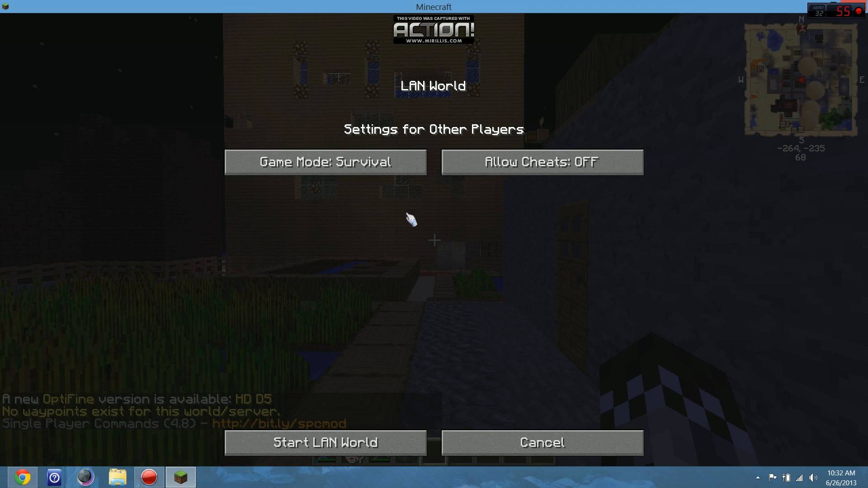
Set other players' game mode to Adventure and start the LAN world.
left_click(325, 163)
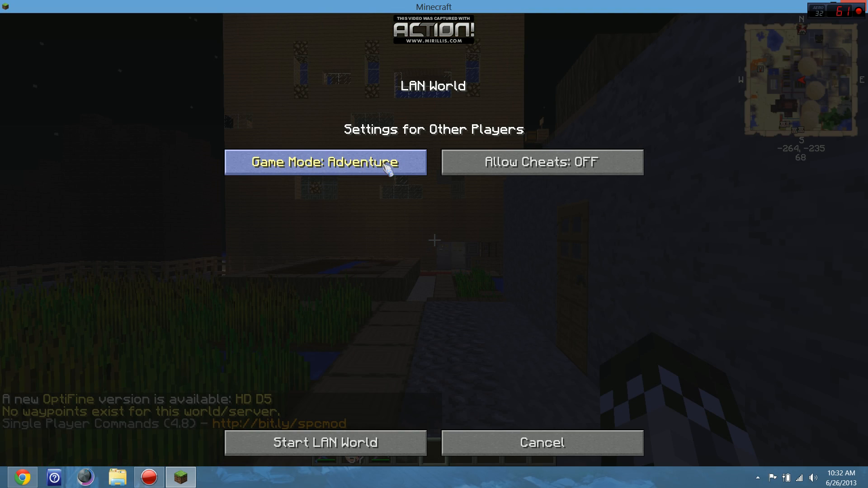
left_click(325, 442)
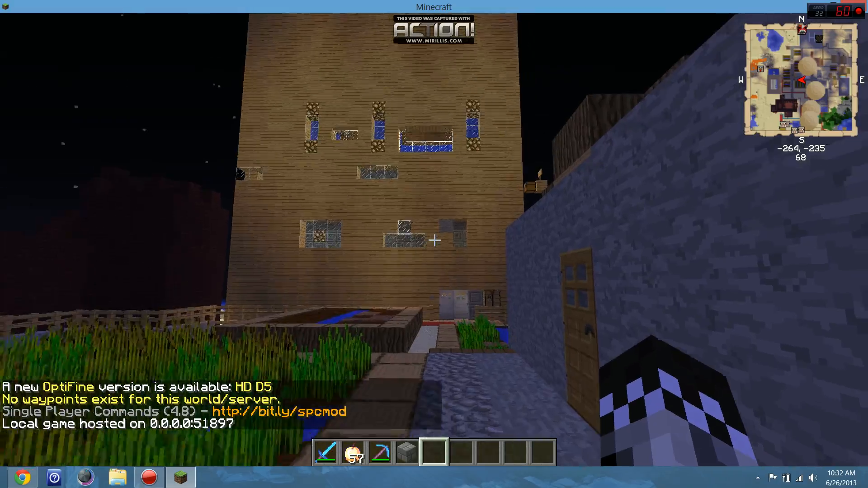